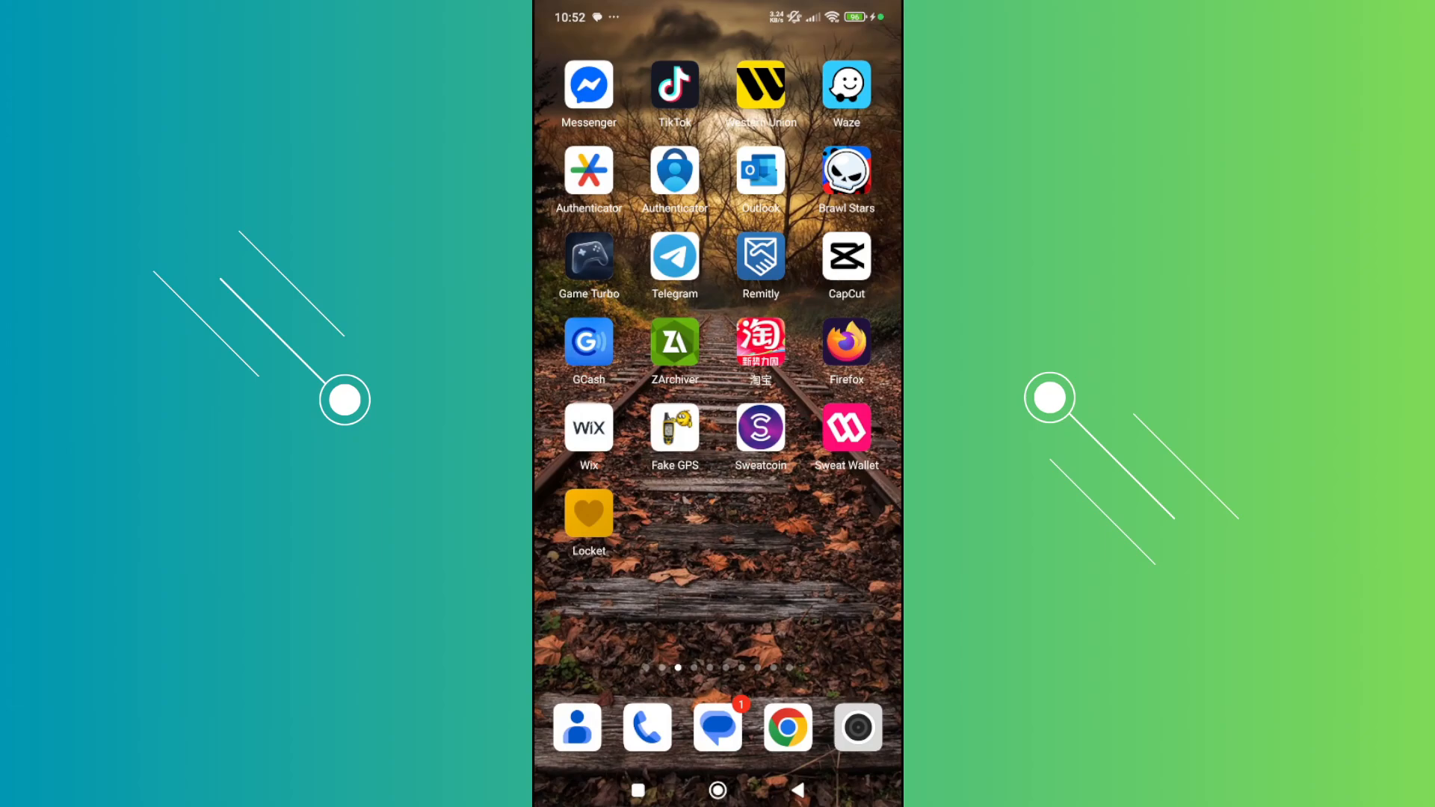
Launch Telegram from the home screen so the chat list appears
click(674, 259)
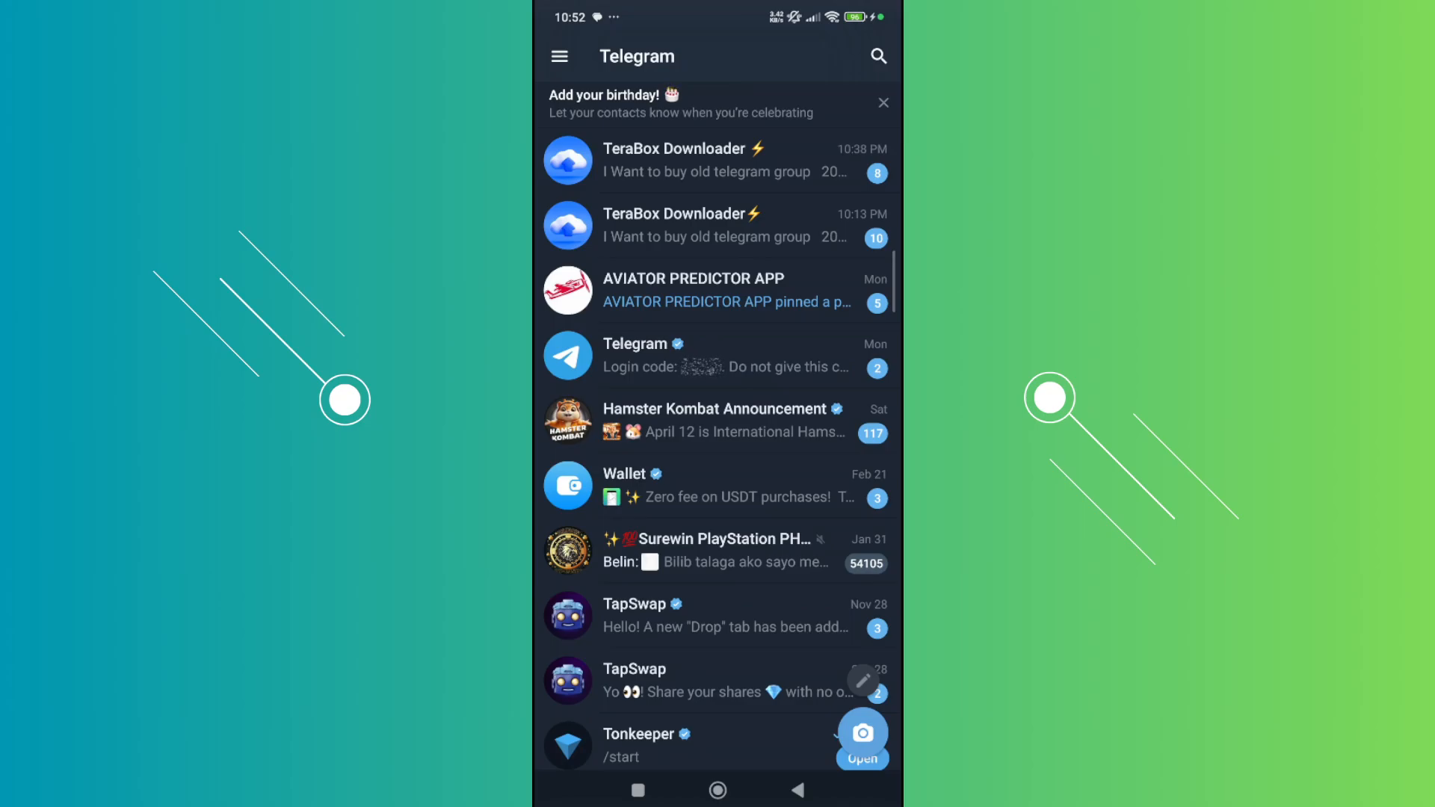
Reach the Telegram Premium page via Settings and scroll to Faster Download Speed
click(559, 56)
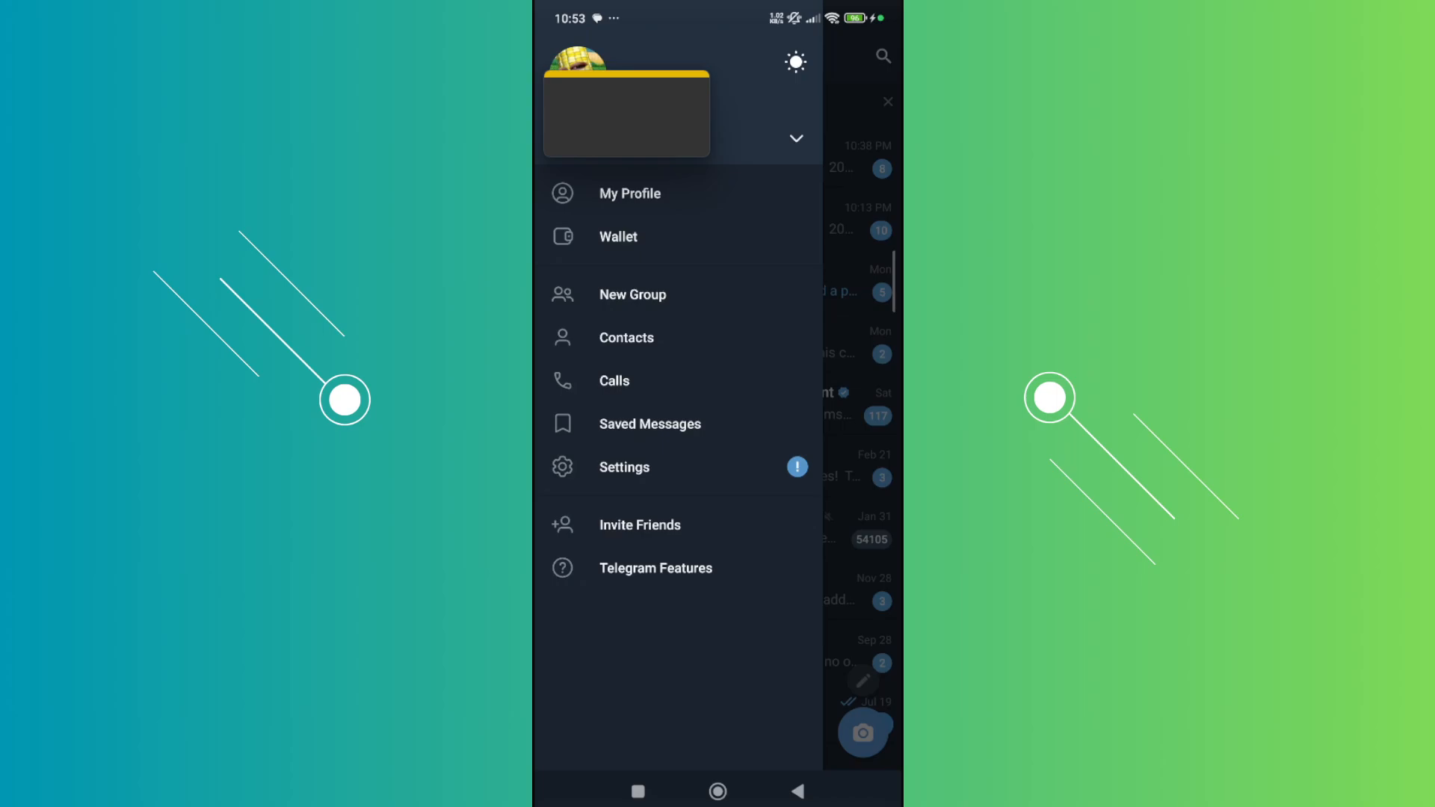
click(625, 466)
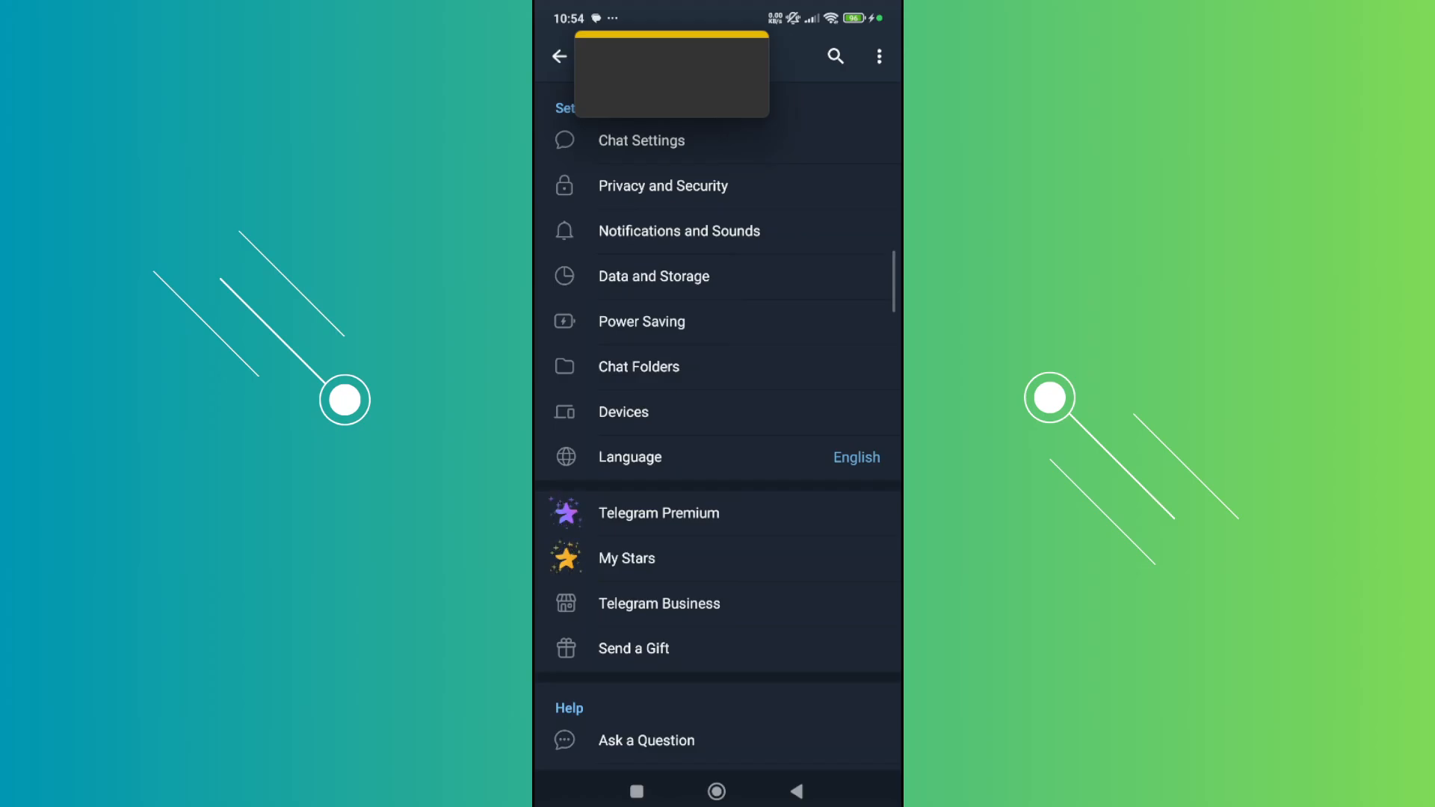
click(658, 513)
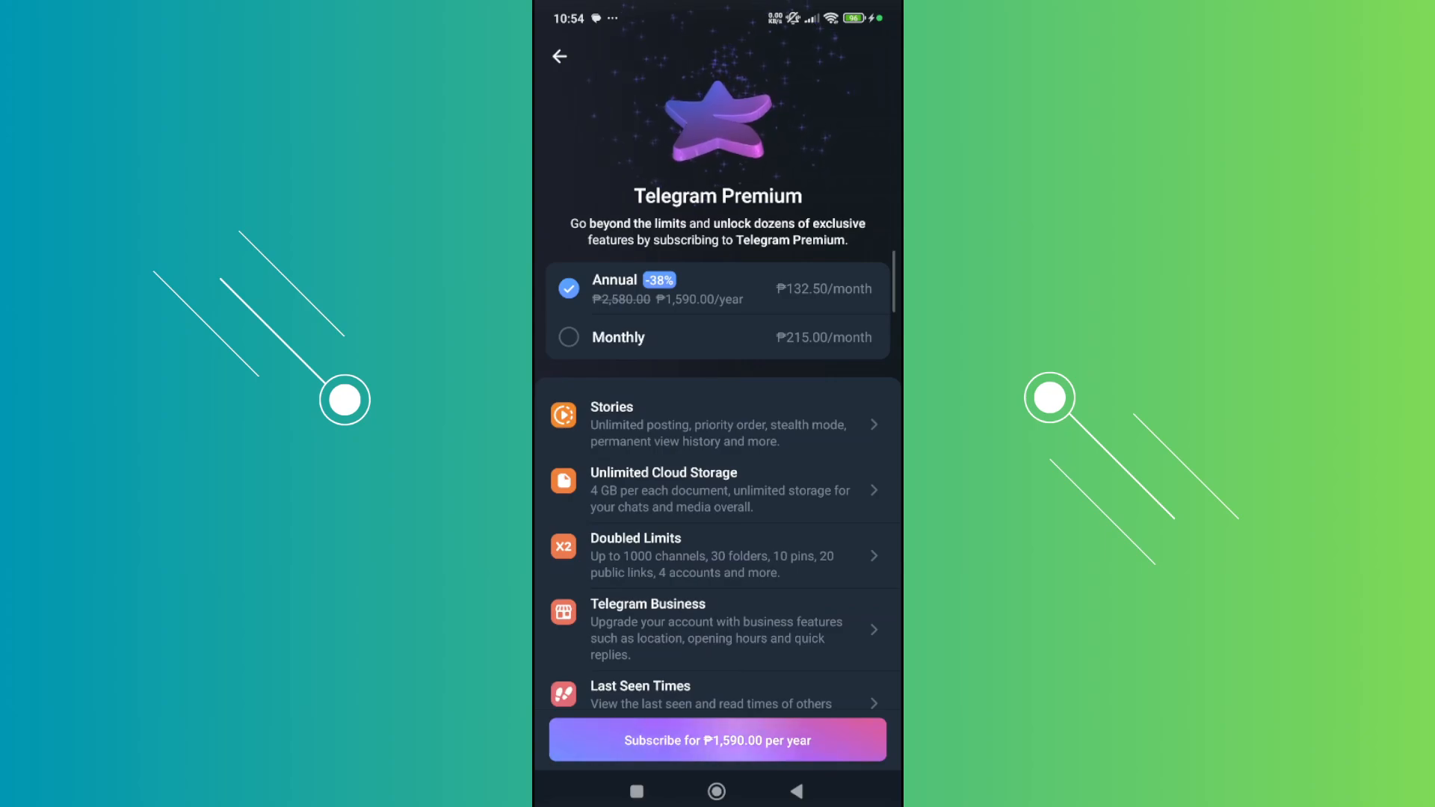
scroll(down, 3)
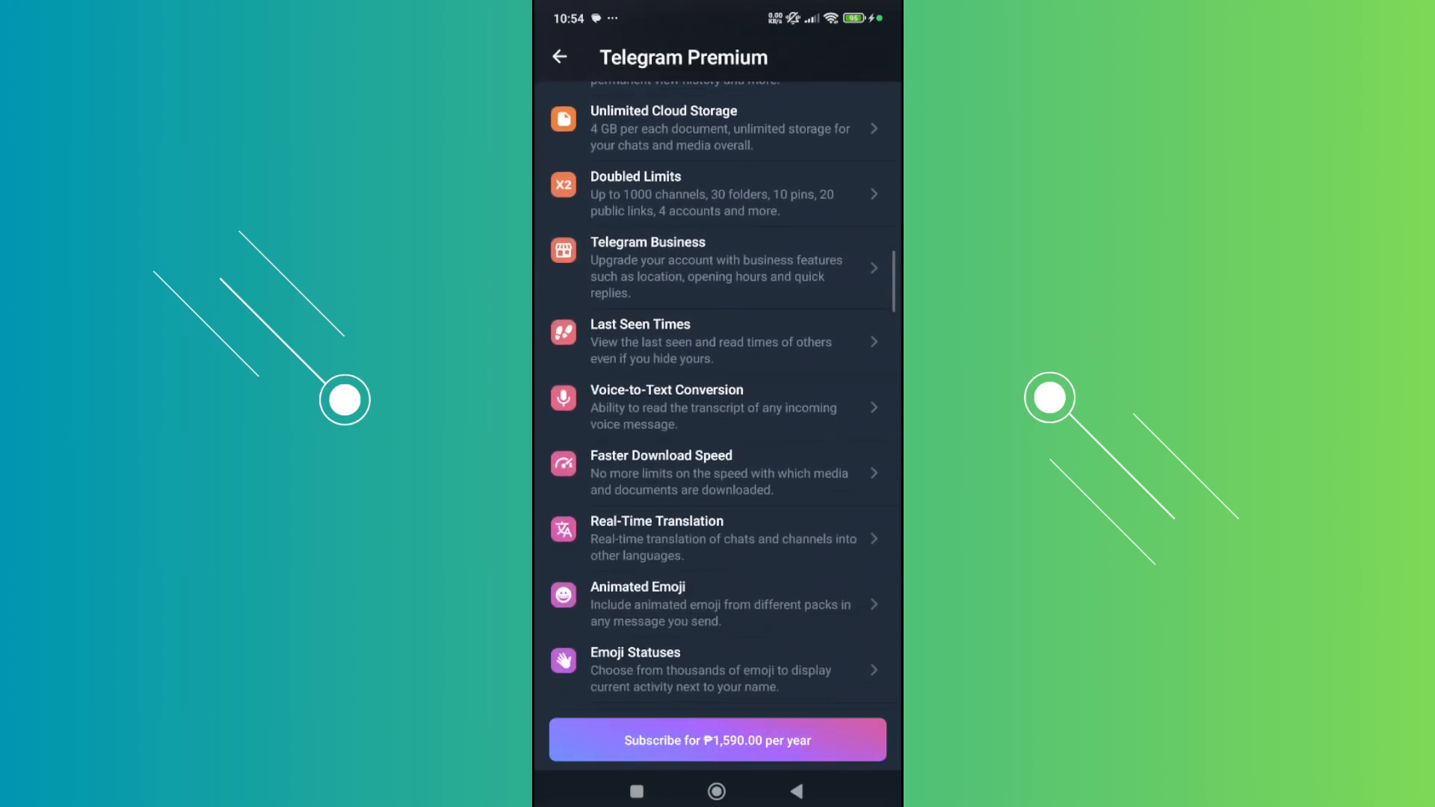